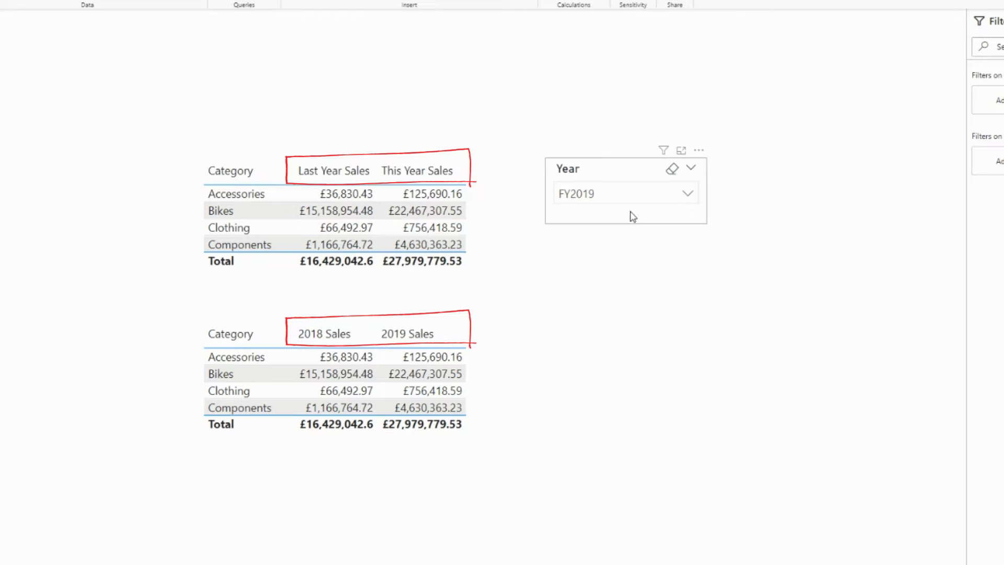
Step: Filter the report year slicer between FY2020 and FY2019 to check the sales figures
left_click(689, 193)
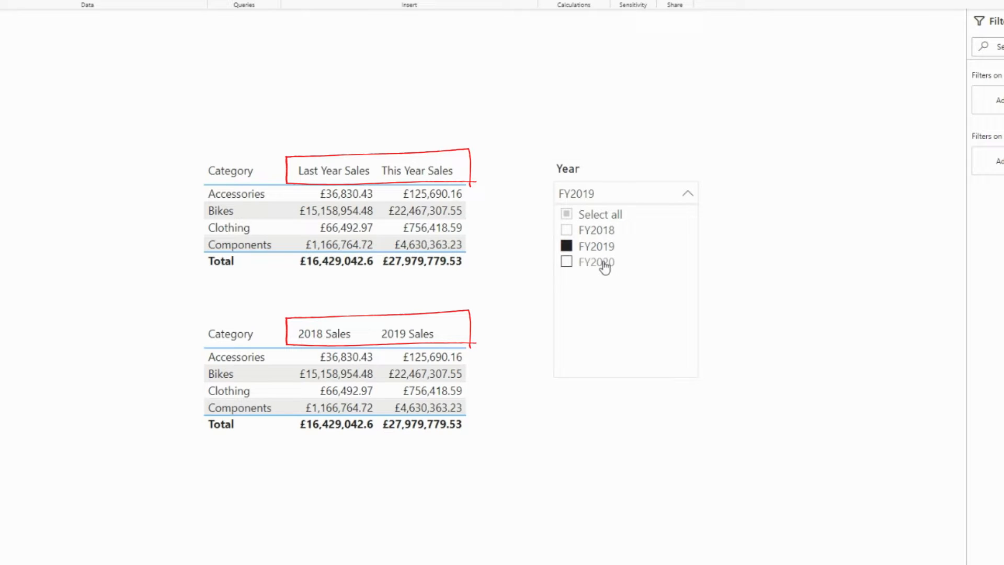
left_click(596, 262)
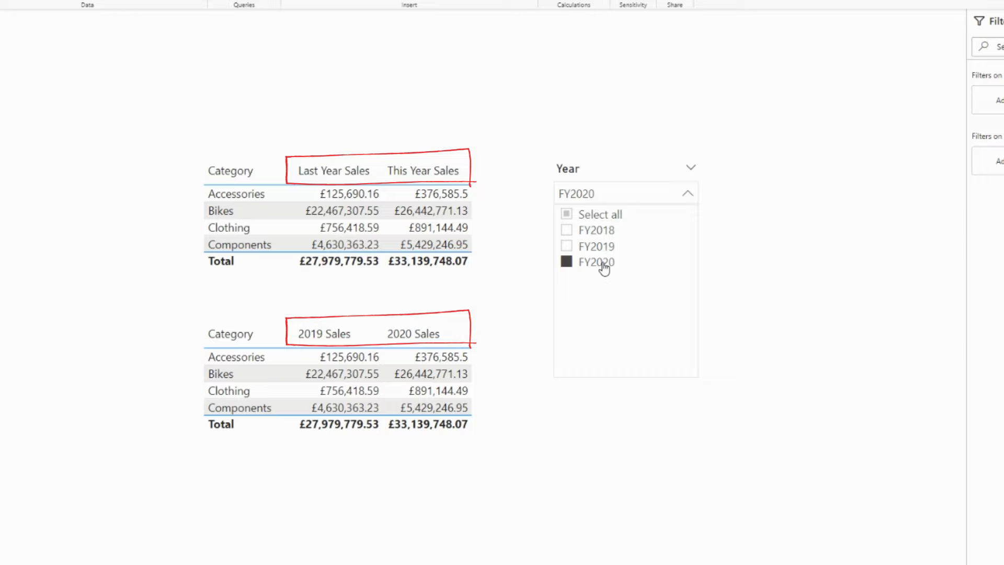
left_click(595, 246)
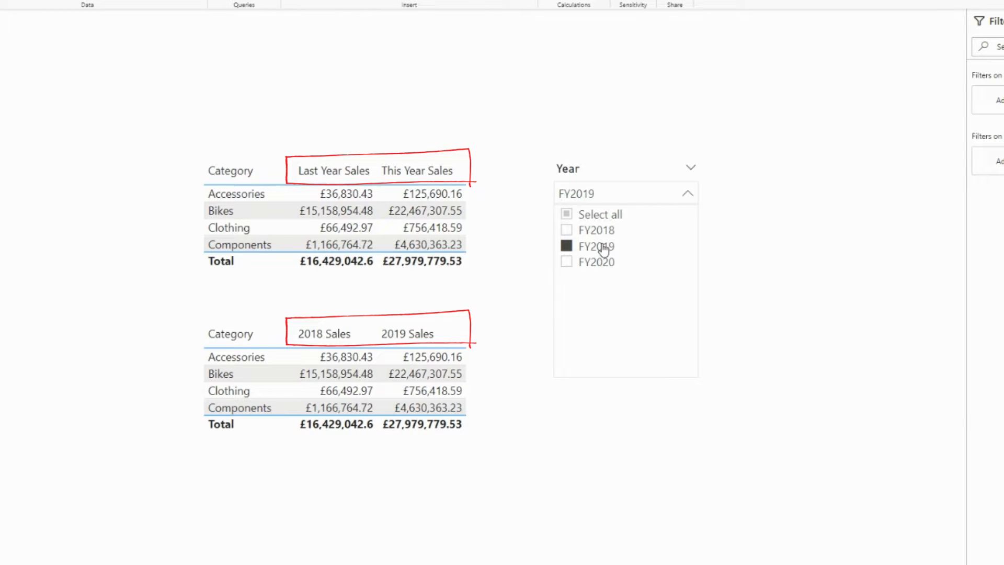
left_click(596, 261)
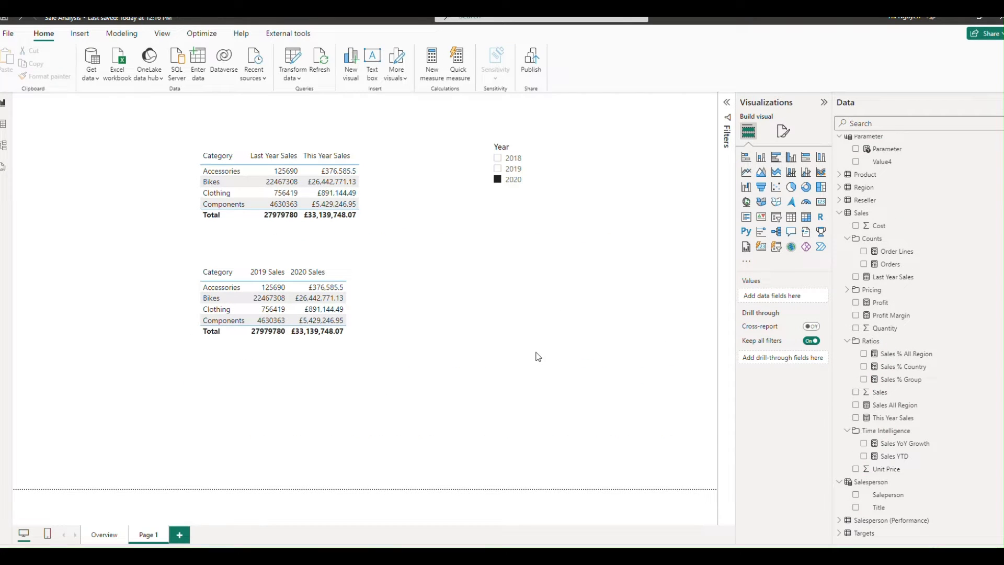
Step: Convert the lower sales table to a matrix and split it by Salesperson columns
left_click(288, 302)
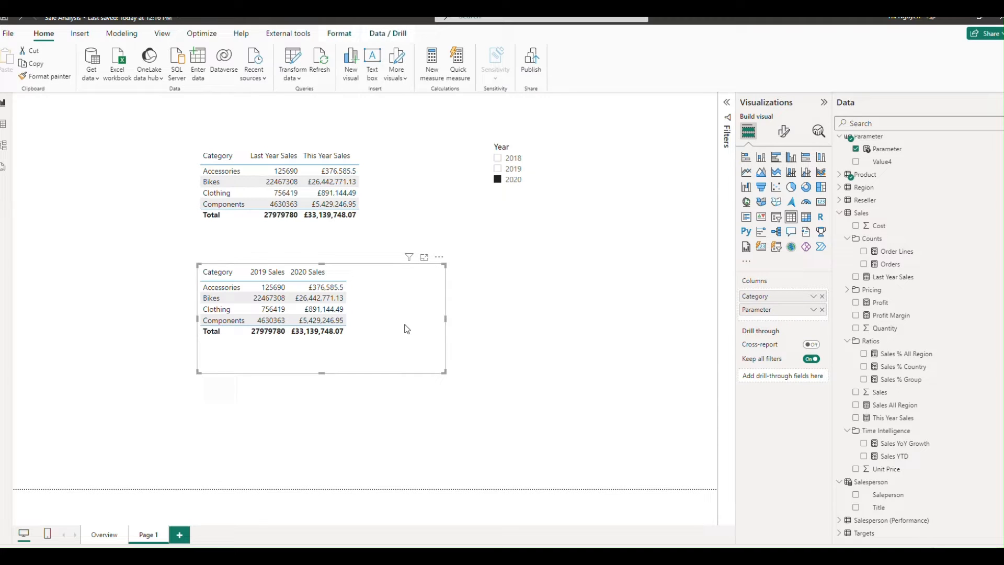
mouse_move(806, 217)
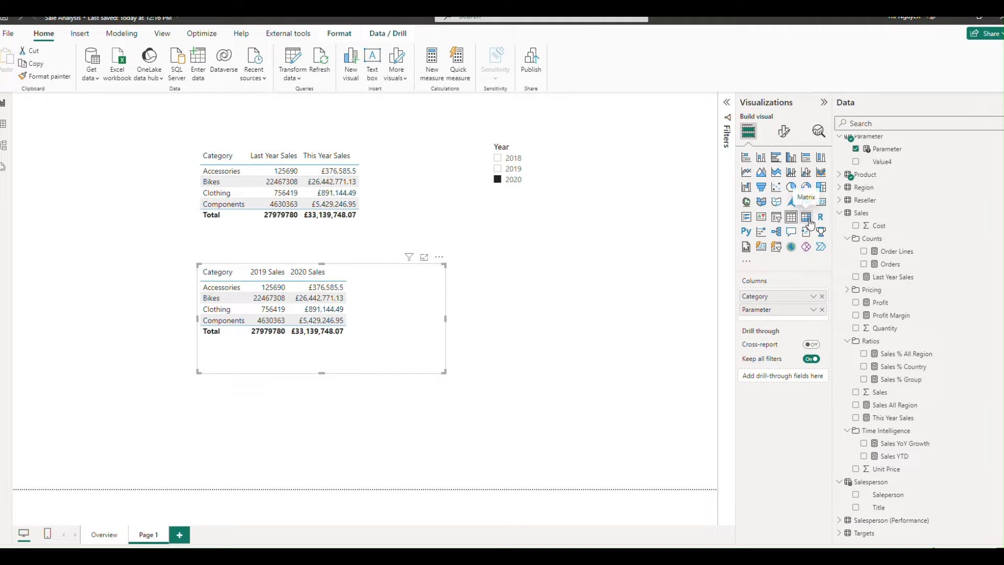
left_click(806, 217)
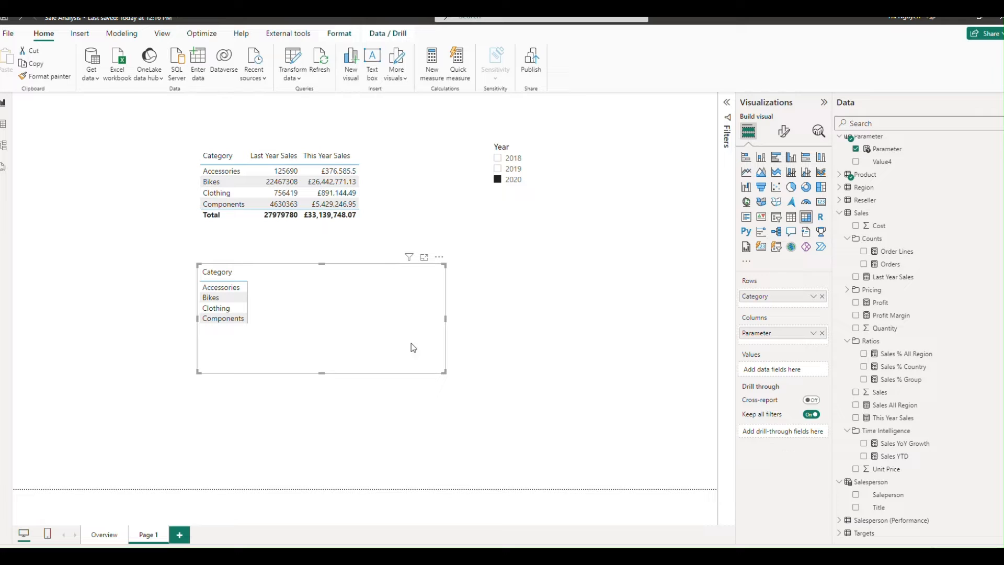
mouse_move(633, 365)
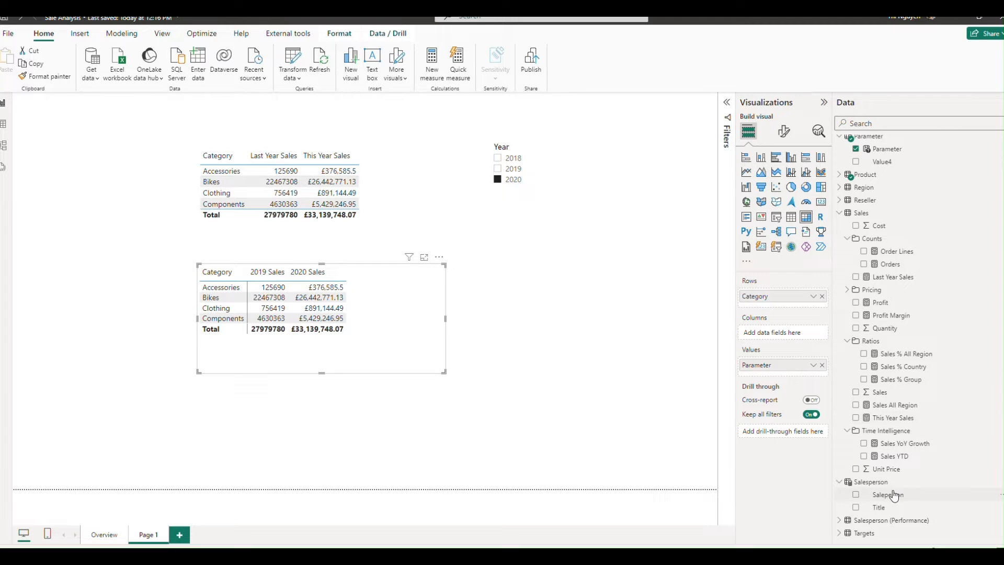
left_click(856, 494)
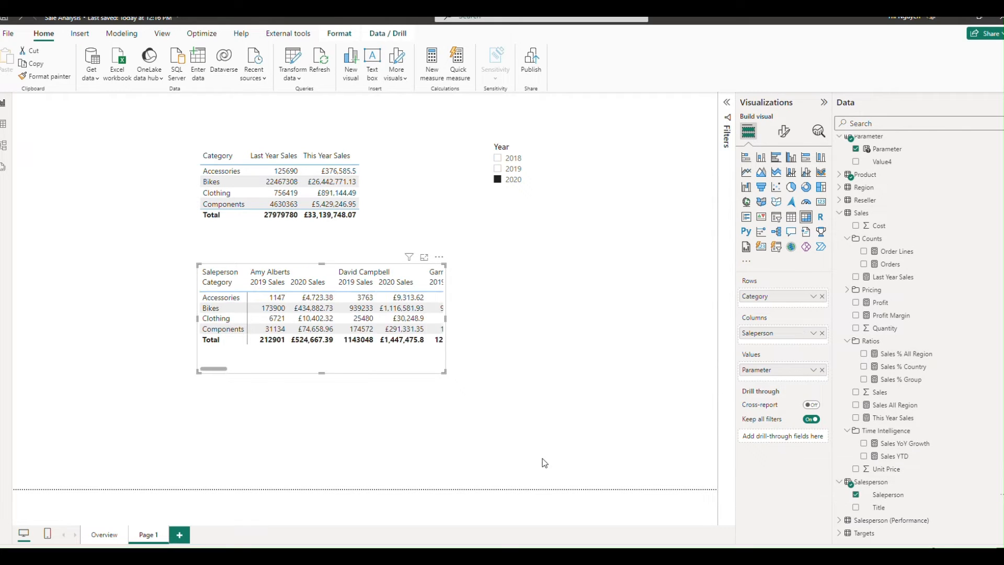
mouse_move(448, 321)
type("para")
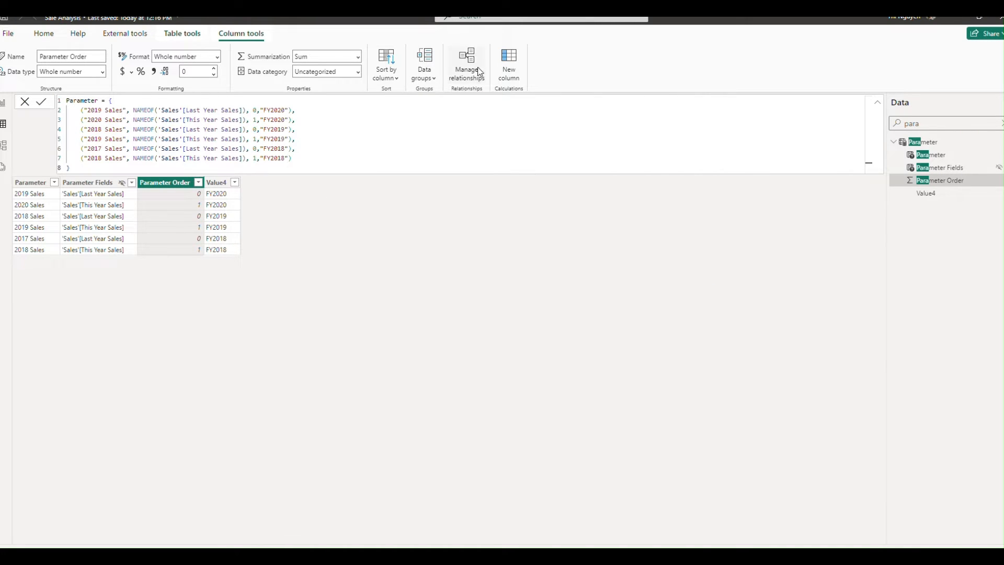
Step: Add a calculated column Name = Parameter[Parameter] and widen it to show the year labels
left_click(216, 193)
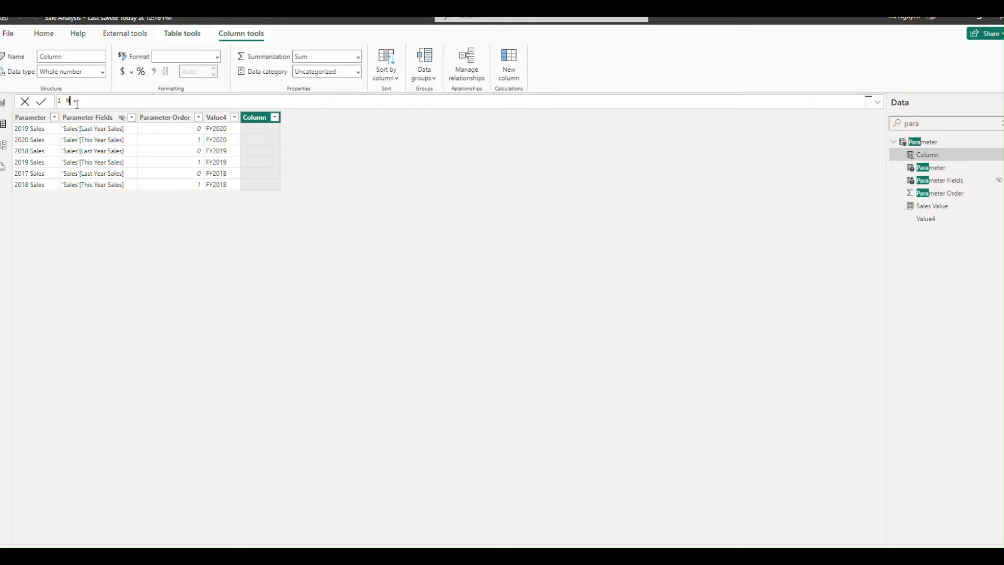
type("Name = P")
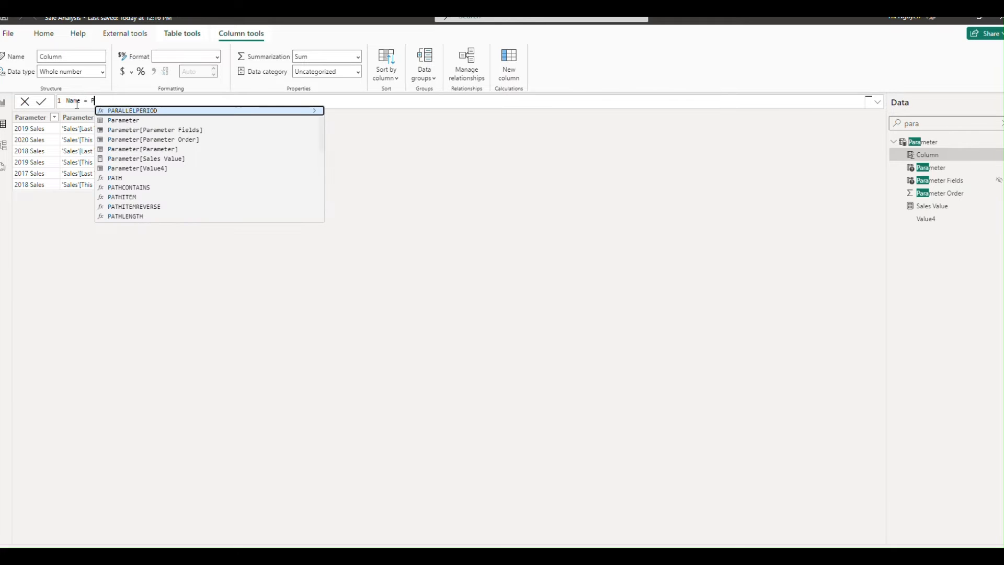
type("arameter[Parameter")
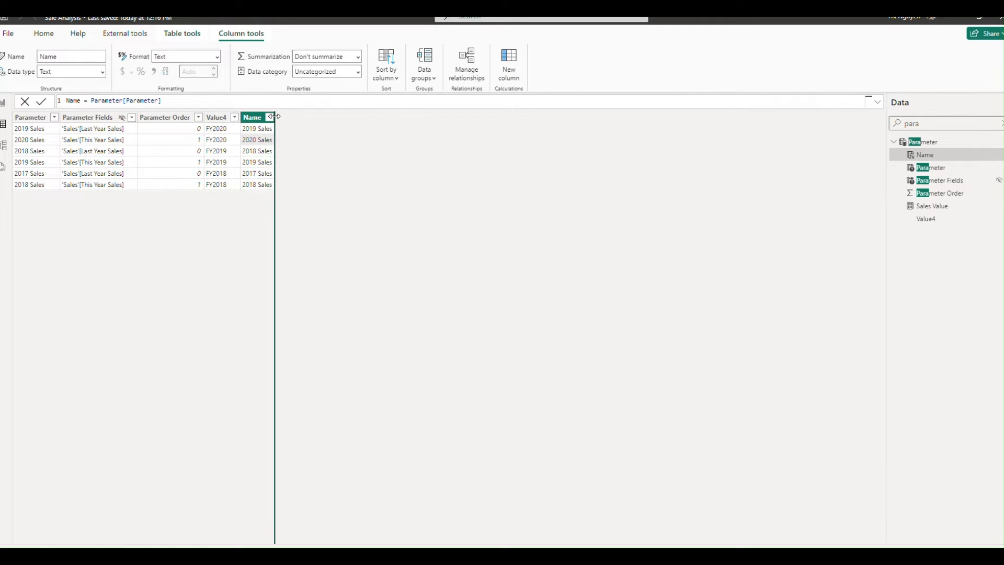
left_click_drag(275, 117, 313, 117)
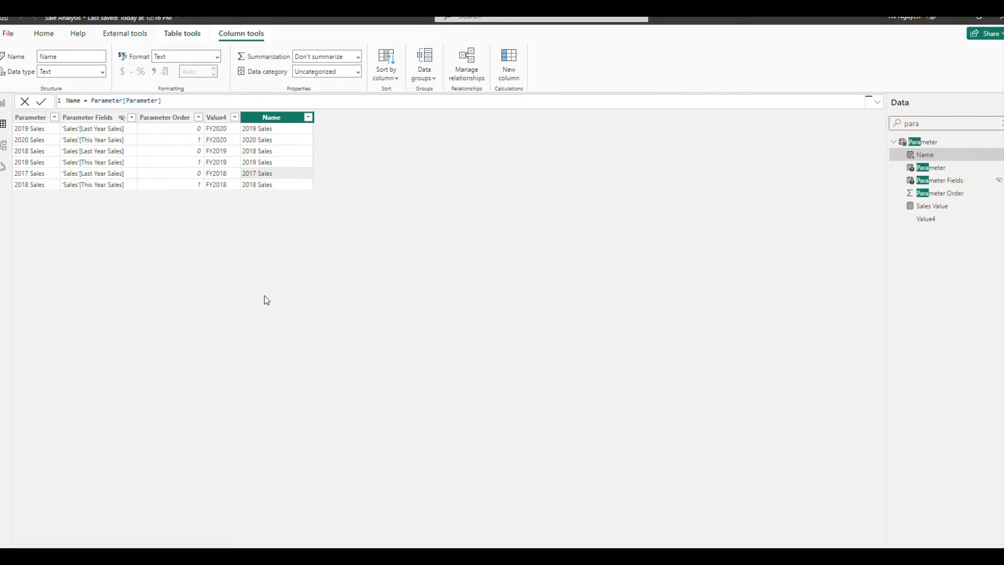
left_click(387, 63)
type("SWITCH(")
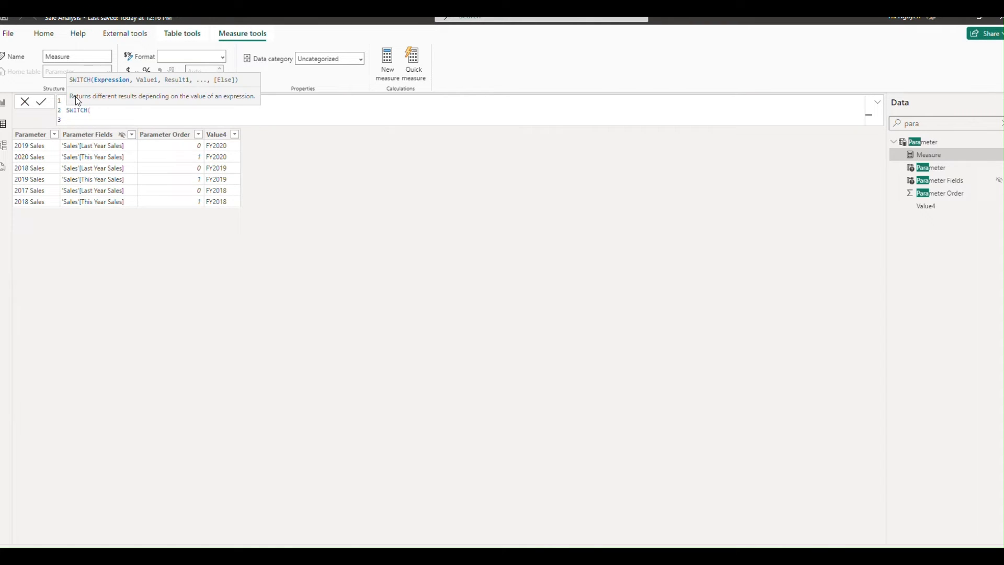
Step: Define Sales Value = SWITCH(SELECTEDVALUE(Parameter Order), 0, Last Year Sales, 1, This Year Sales) as currency
type("SELECTEDVALUE(Parameter[Parameter Order]),")
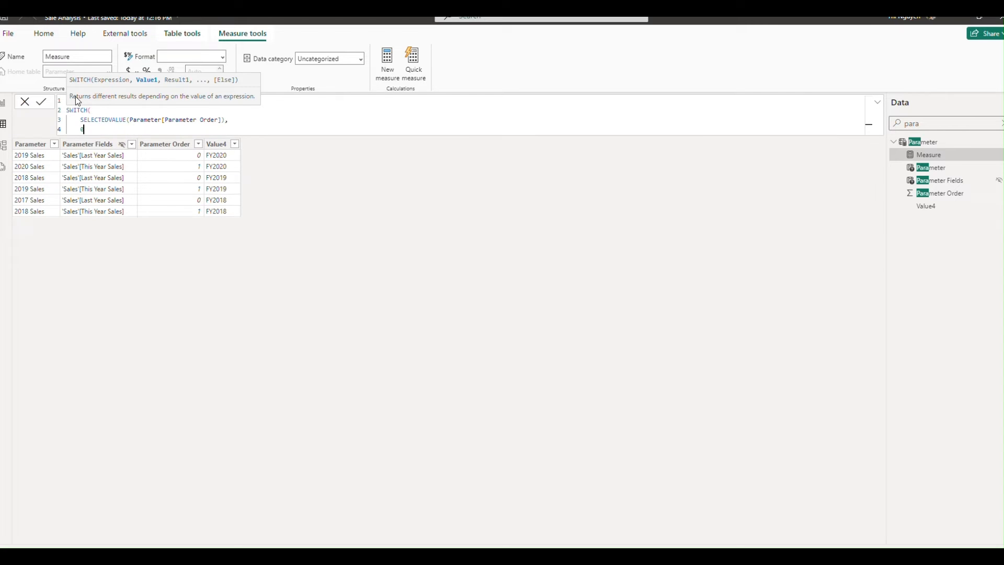
type("0, [Last Year Sales],")
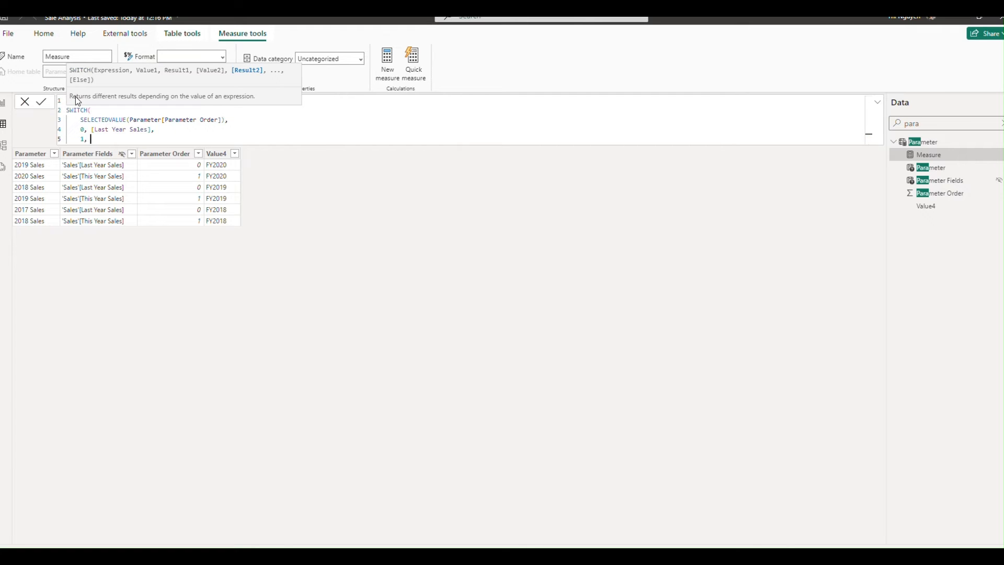
type("[This Year Sales]")
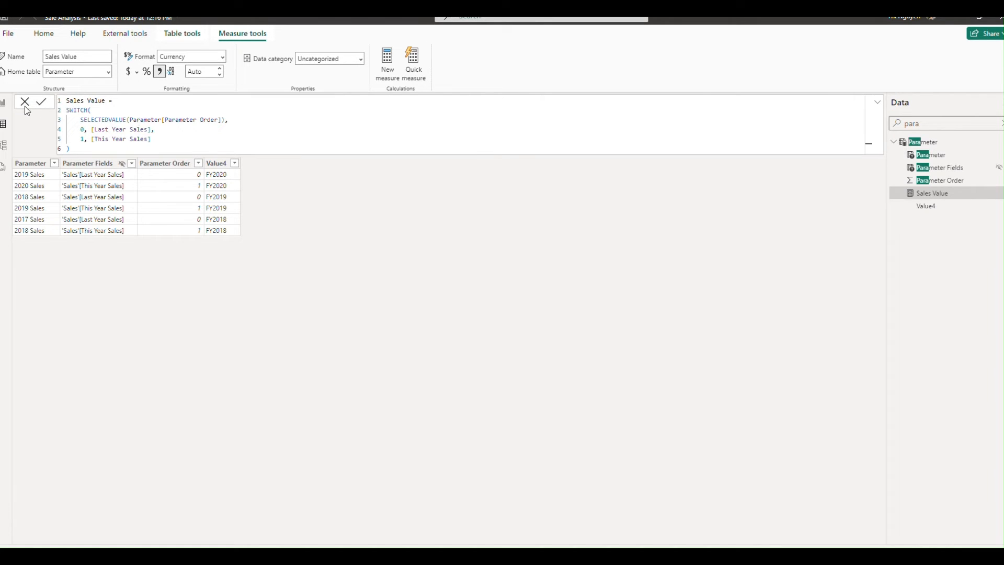
left_click(41, 101)
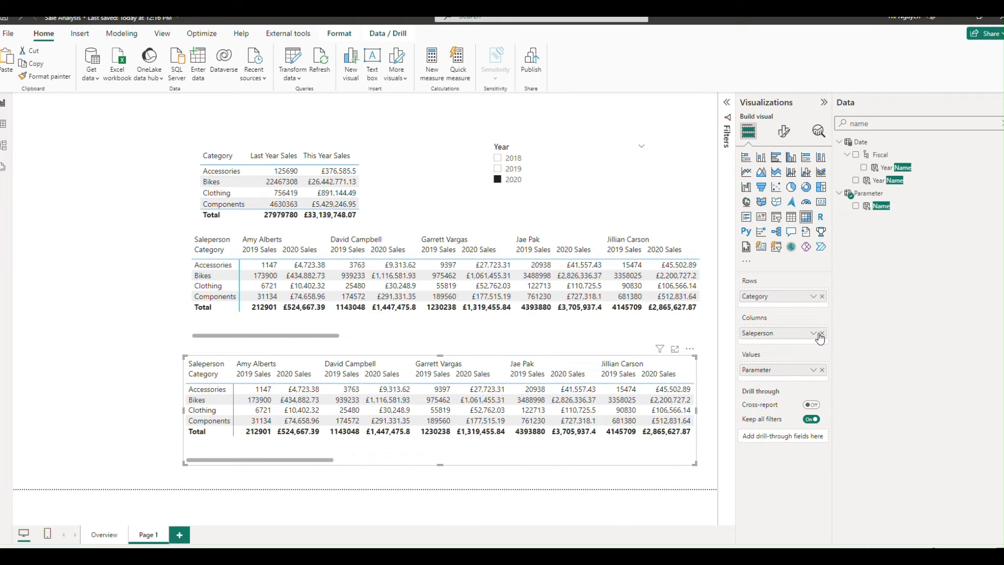
Step: Replace the copied matrix's Salesperson columns with Name and its values with Sales Value
left_click(822, 332)
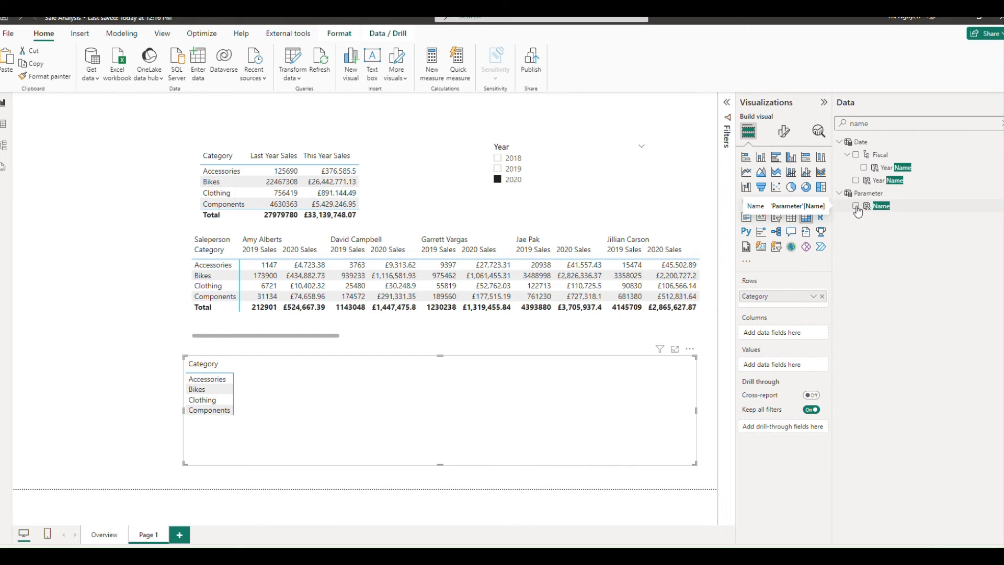
left_click(857, 205)
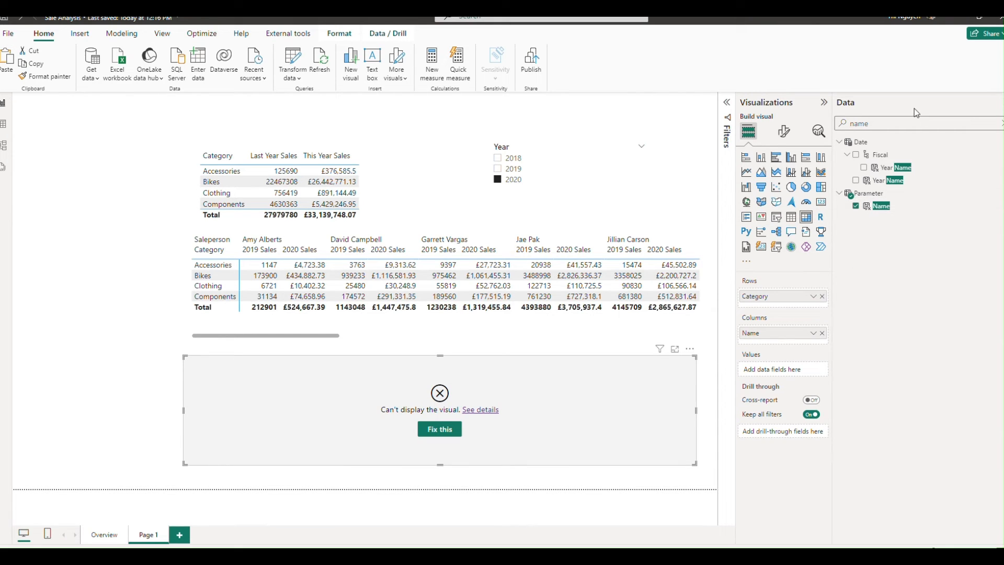
type("valu")
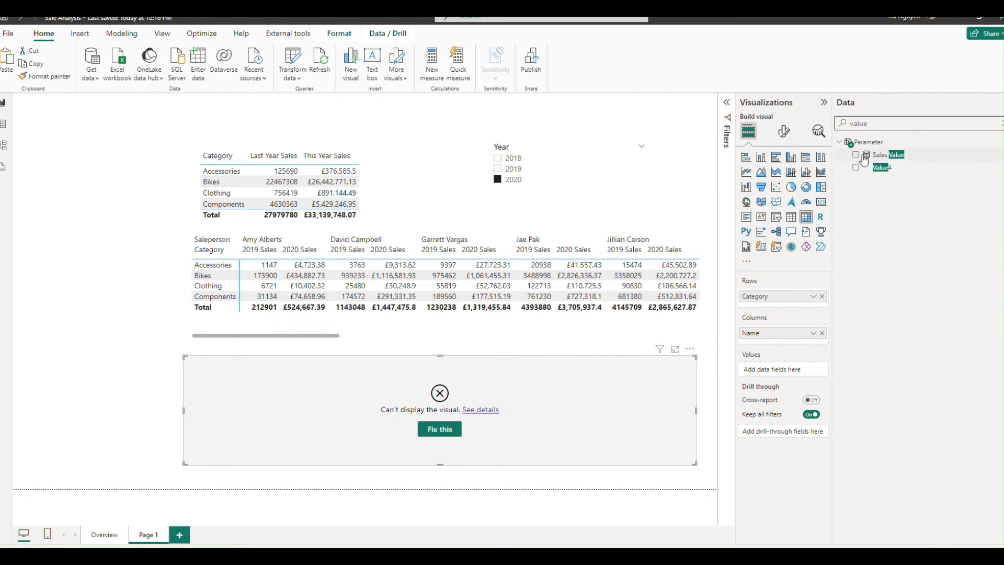
left_click(856, 155)
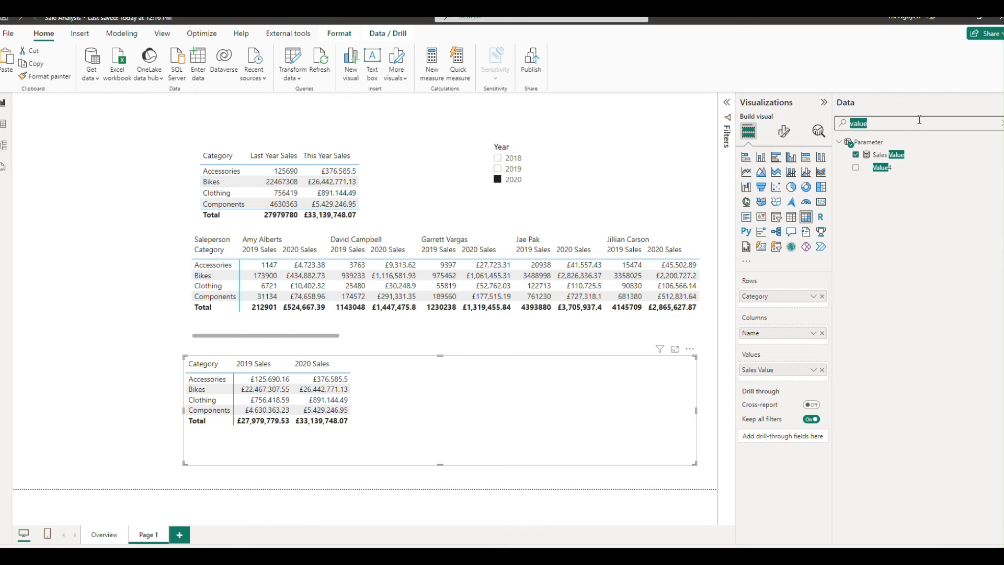
Step: Add Salesperson beneath Category in the matrix rows
type("sales")
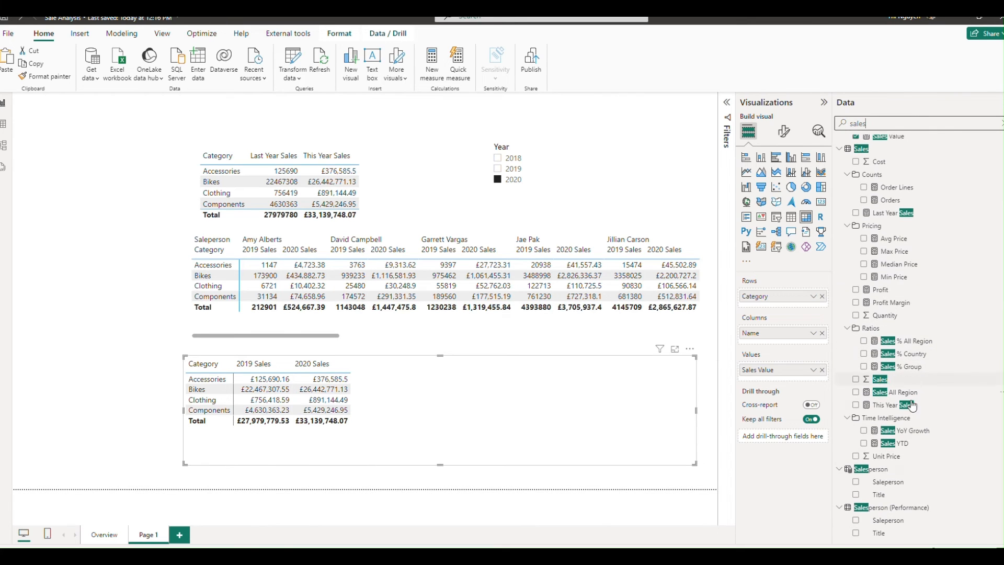
left_click(857, 485)
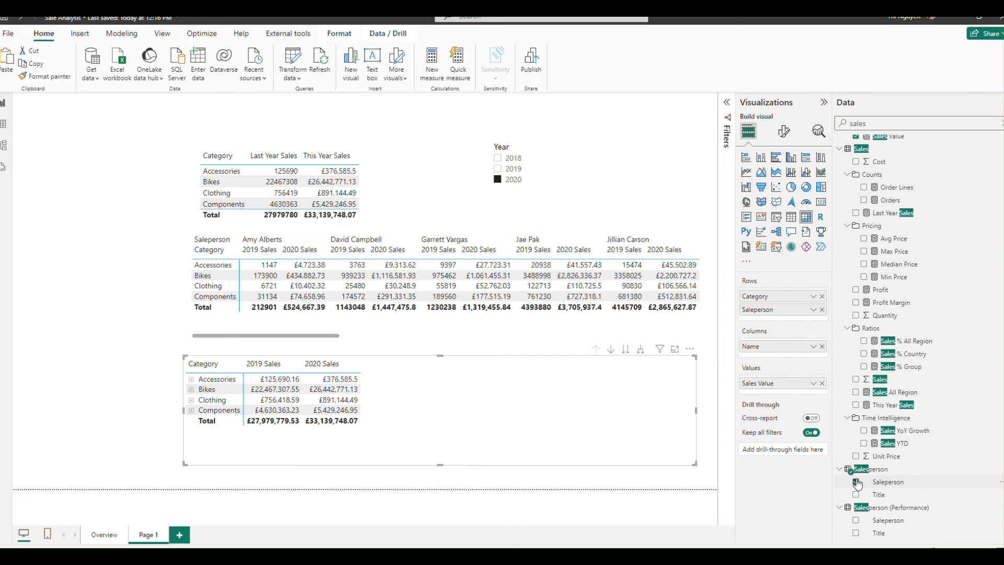
left_click(856, 482)
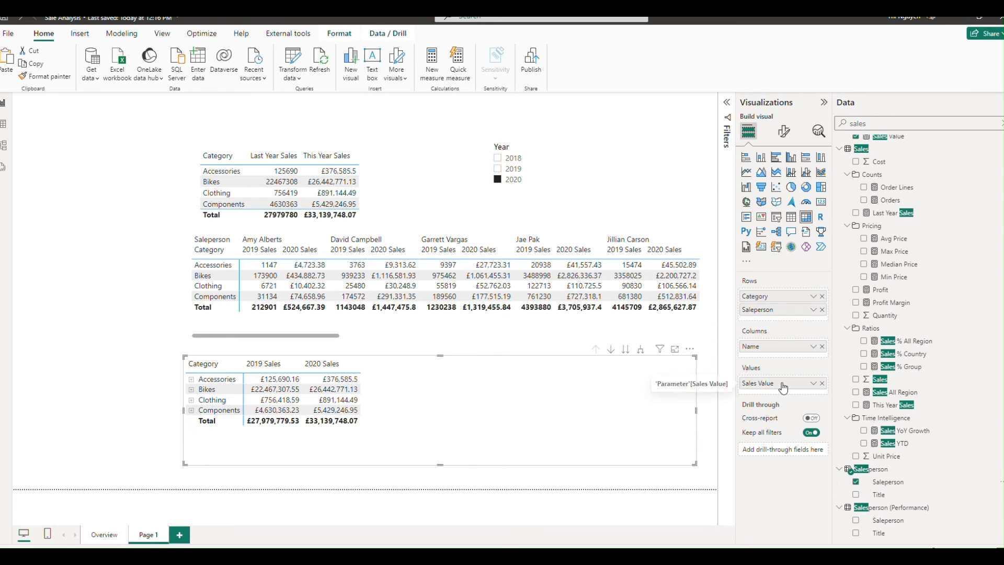